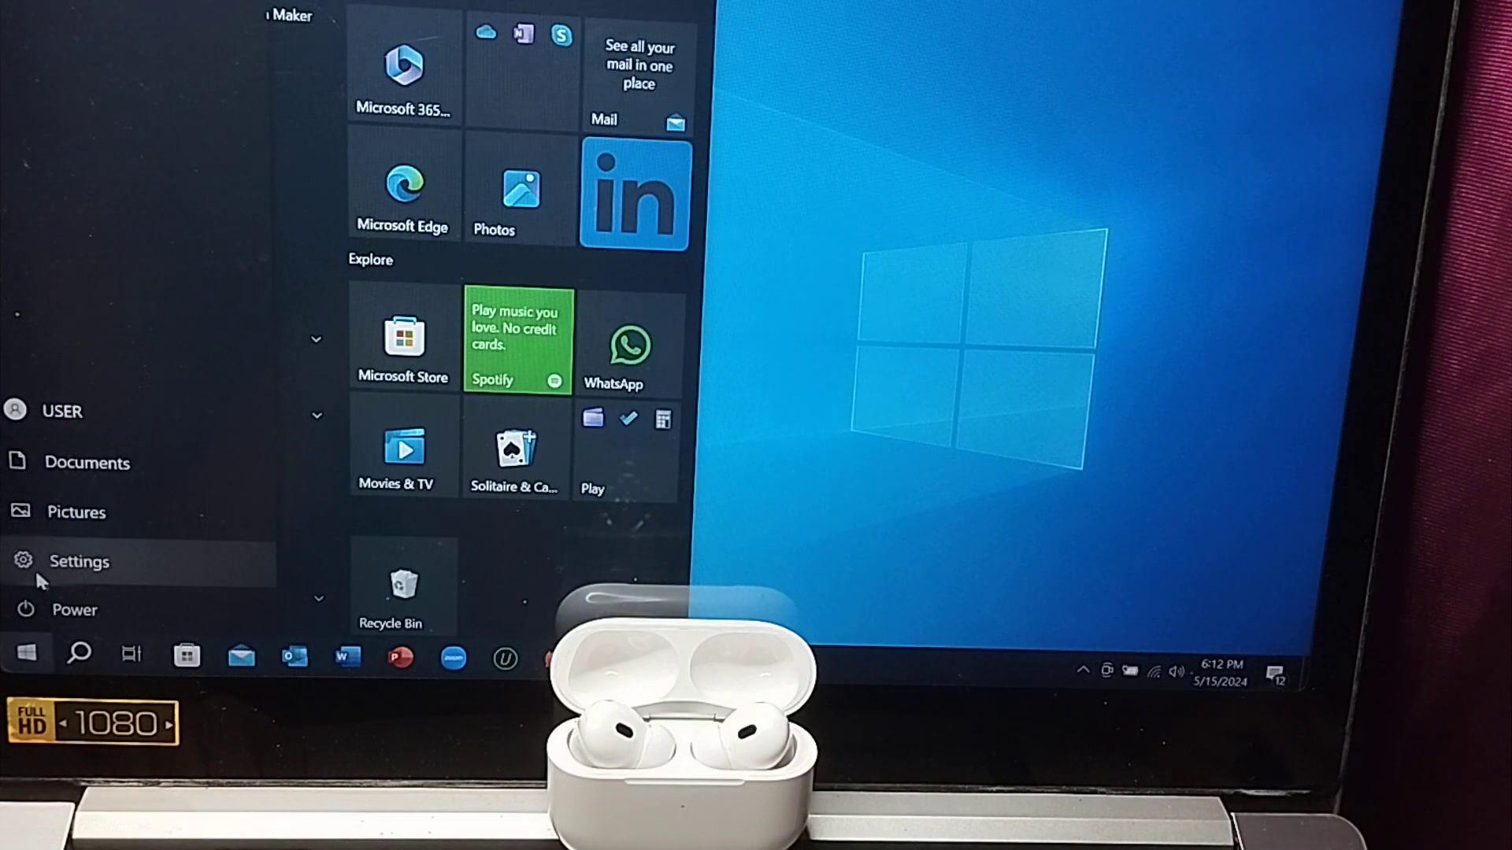
Step: Reach the Bluetooth & other devices page from Windows Settings
{"action": "left_click", "coordinate": [78, 561]}
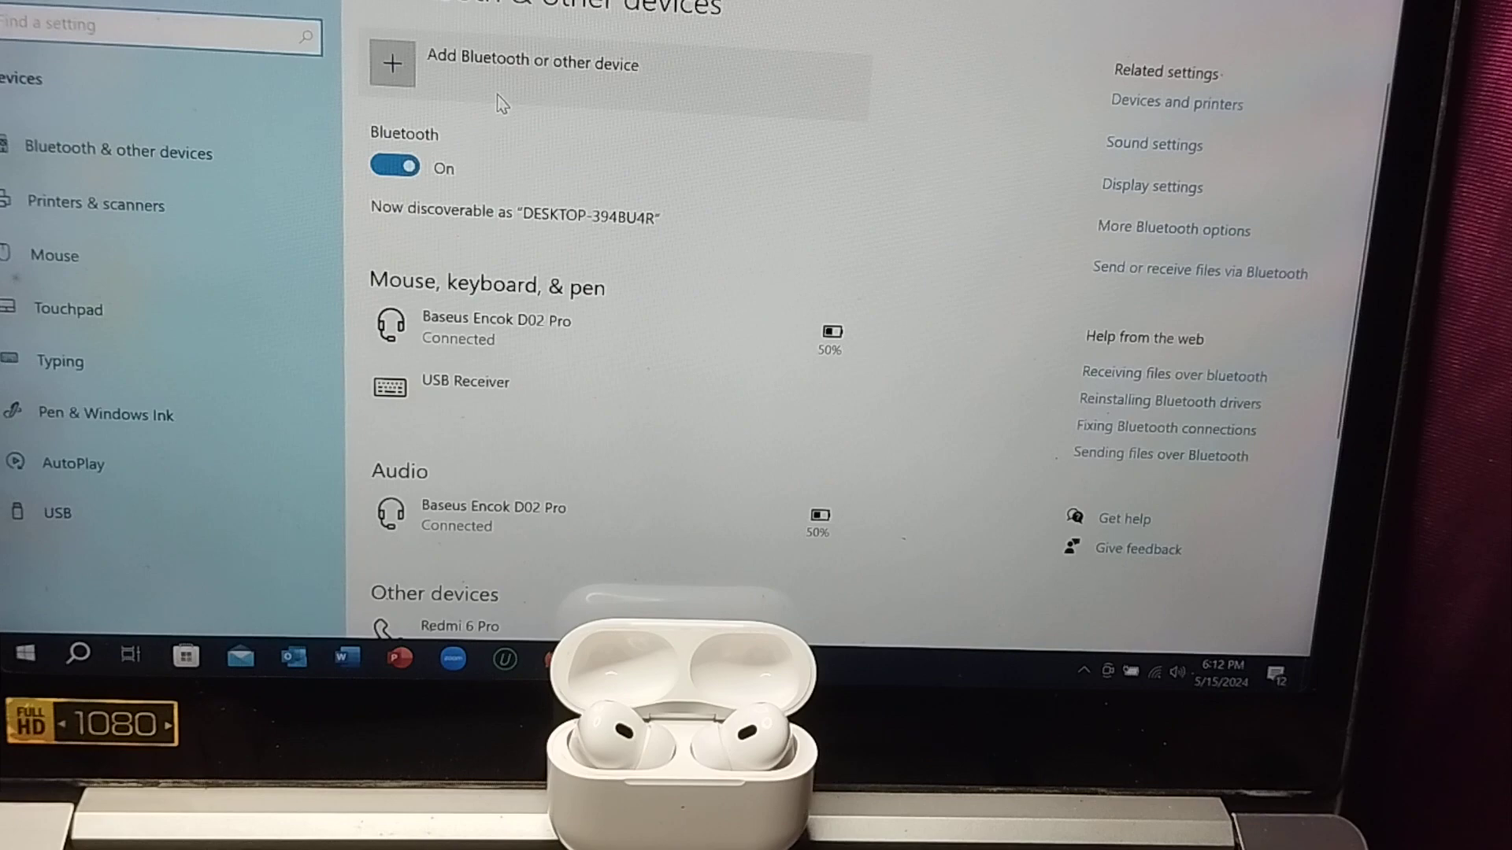
Step: Start a Bluetooth device scan so AirPods Pro show up among discovered devices
{"action": "left_click", "coordinate": [508, 64]}
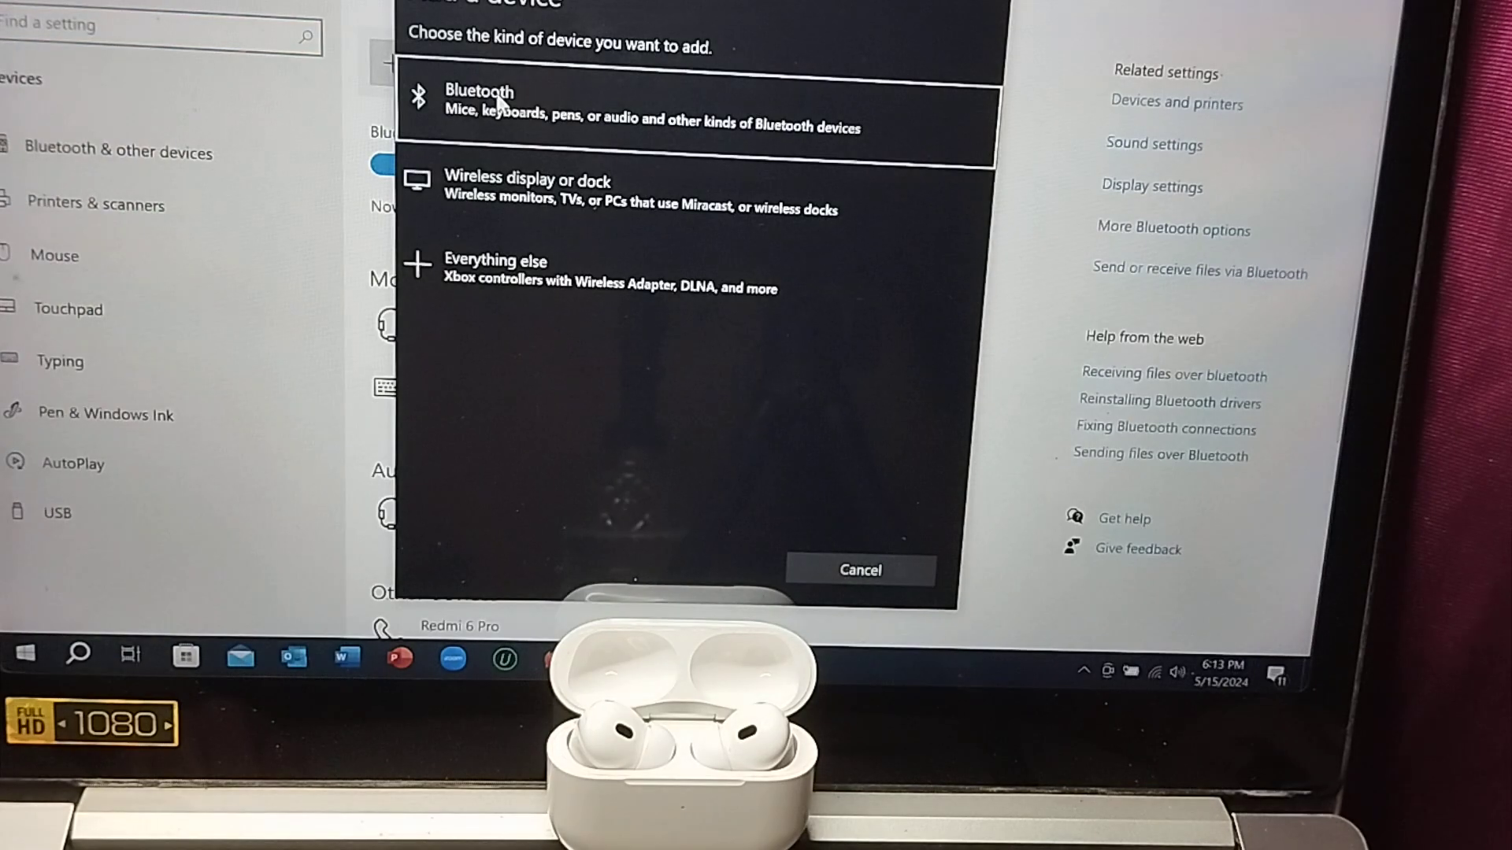
{"action": "left_click", "coordinate": [494, 98]}
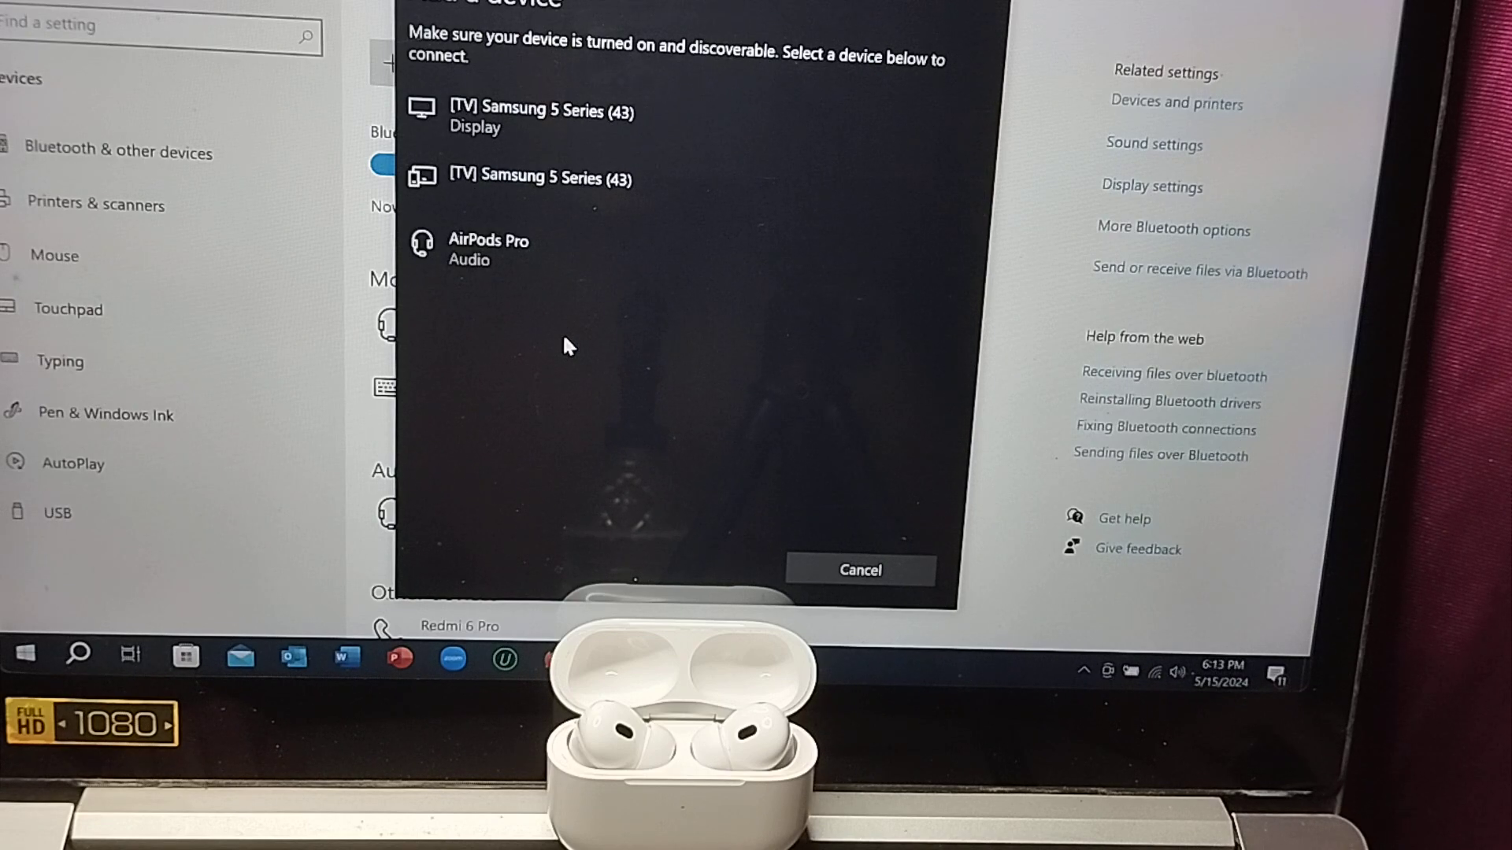
{"action": "mouse_move", "coordinate": [548, 274]}
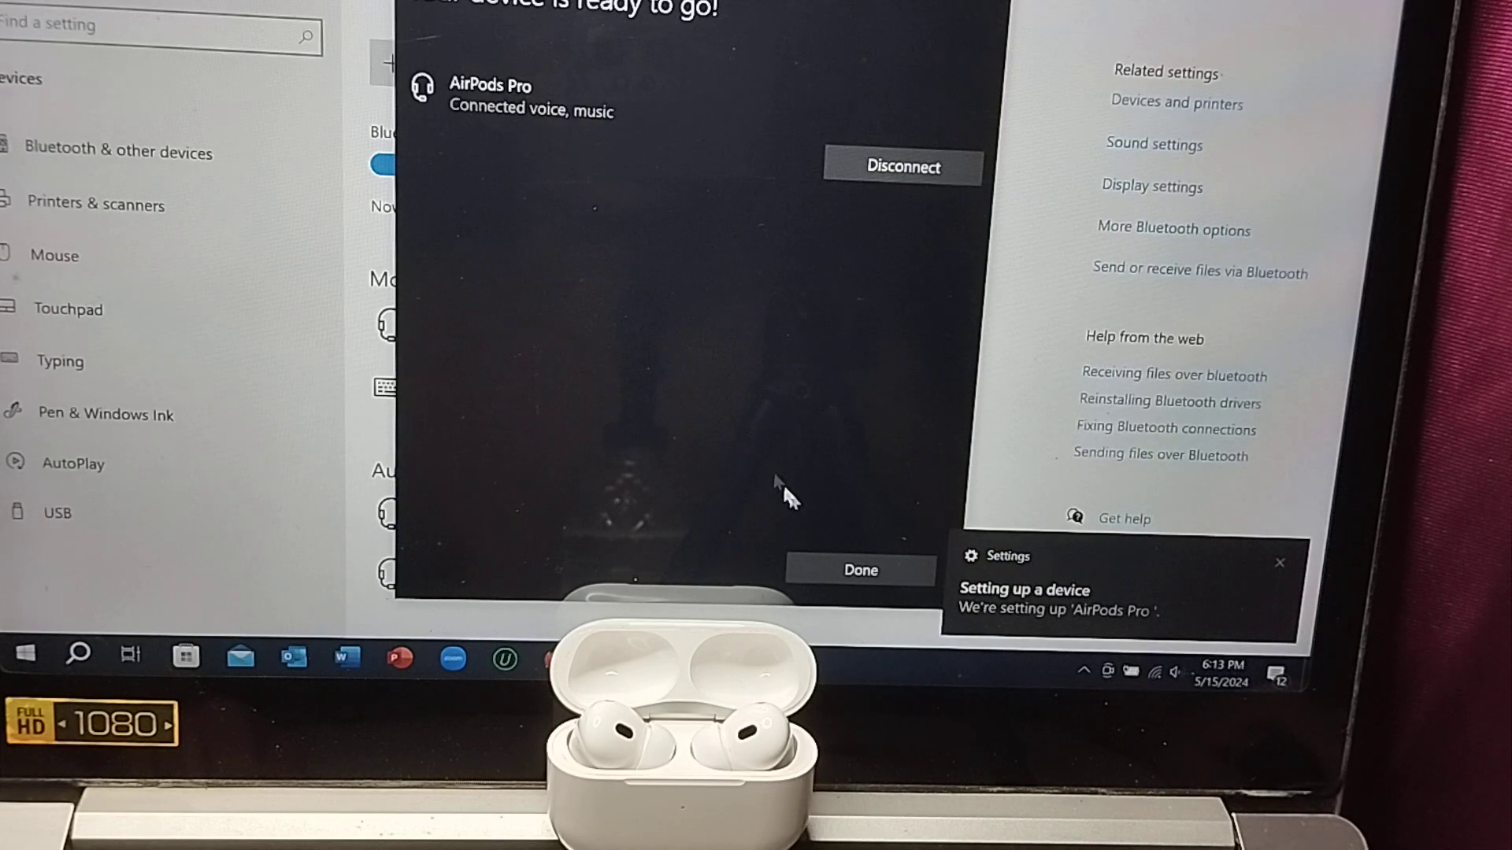
Step: Finish pairing with Done so AirPods Pro list under Audio as connected with battery
{"action": "left_click", "coordinate": [860, 570]}
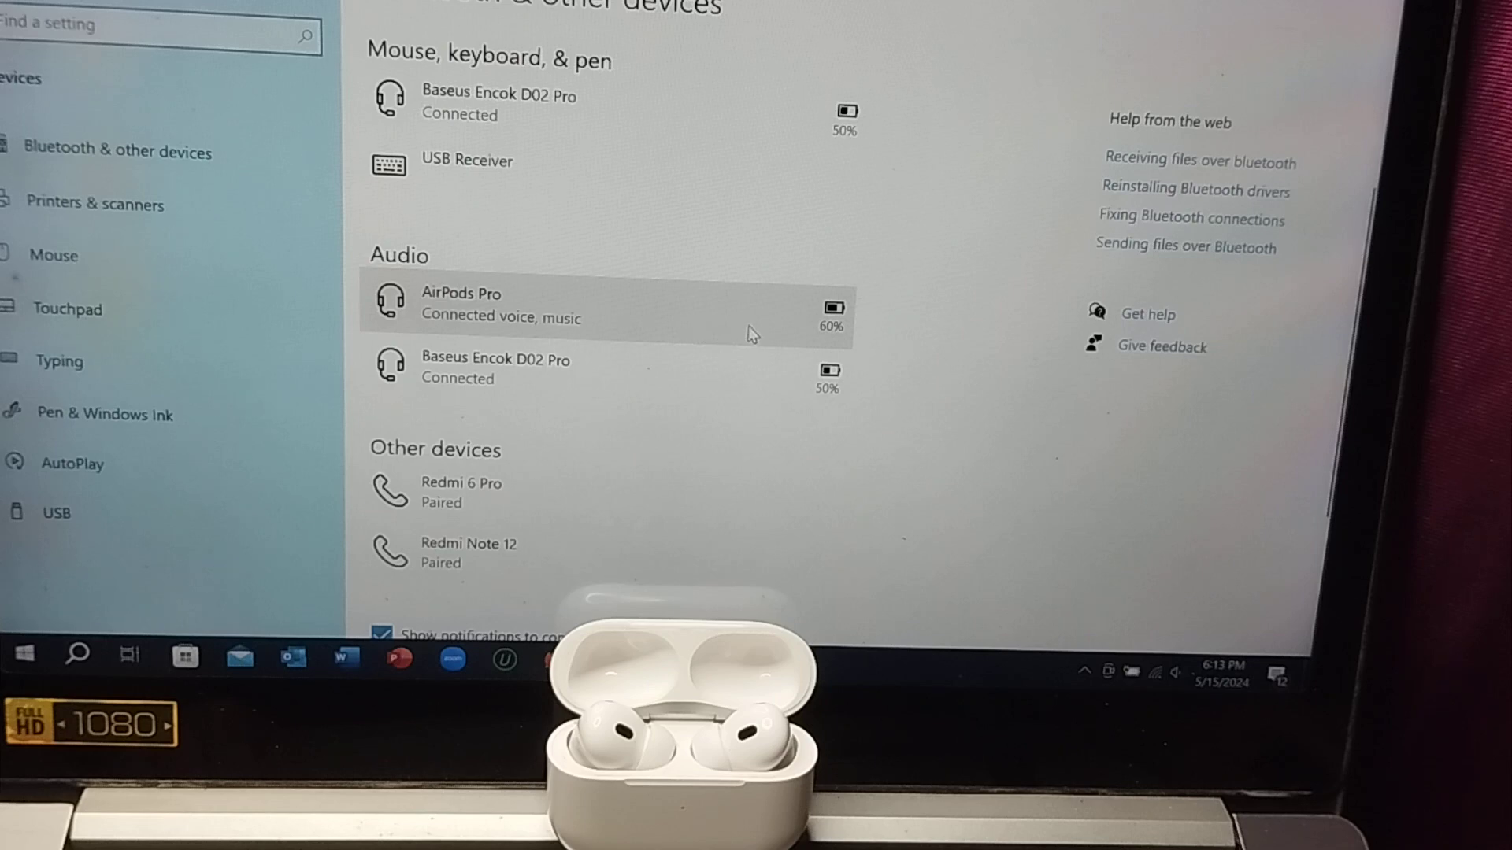
{"action": "mouse_move", "coordinate": [938, 331]}
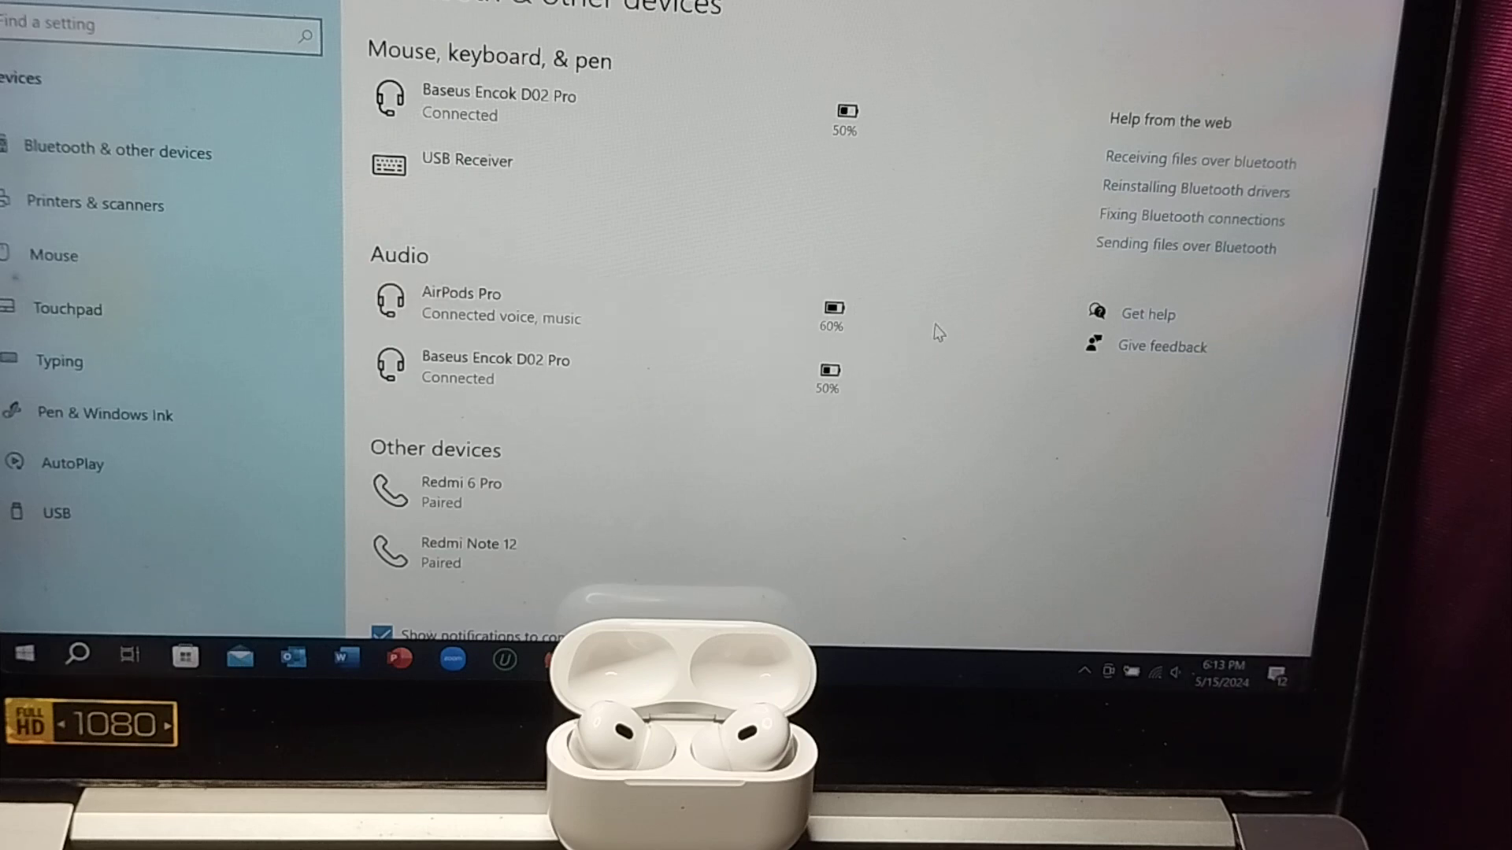